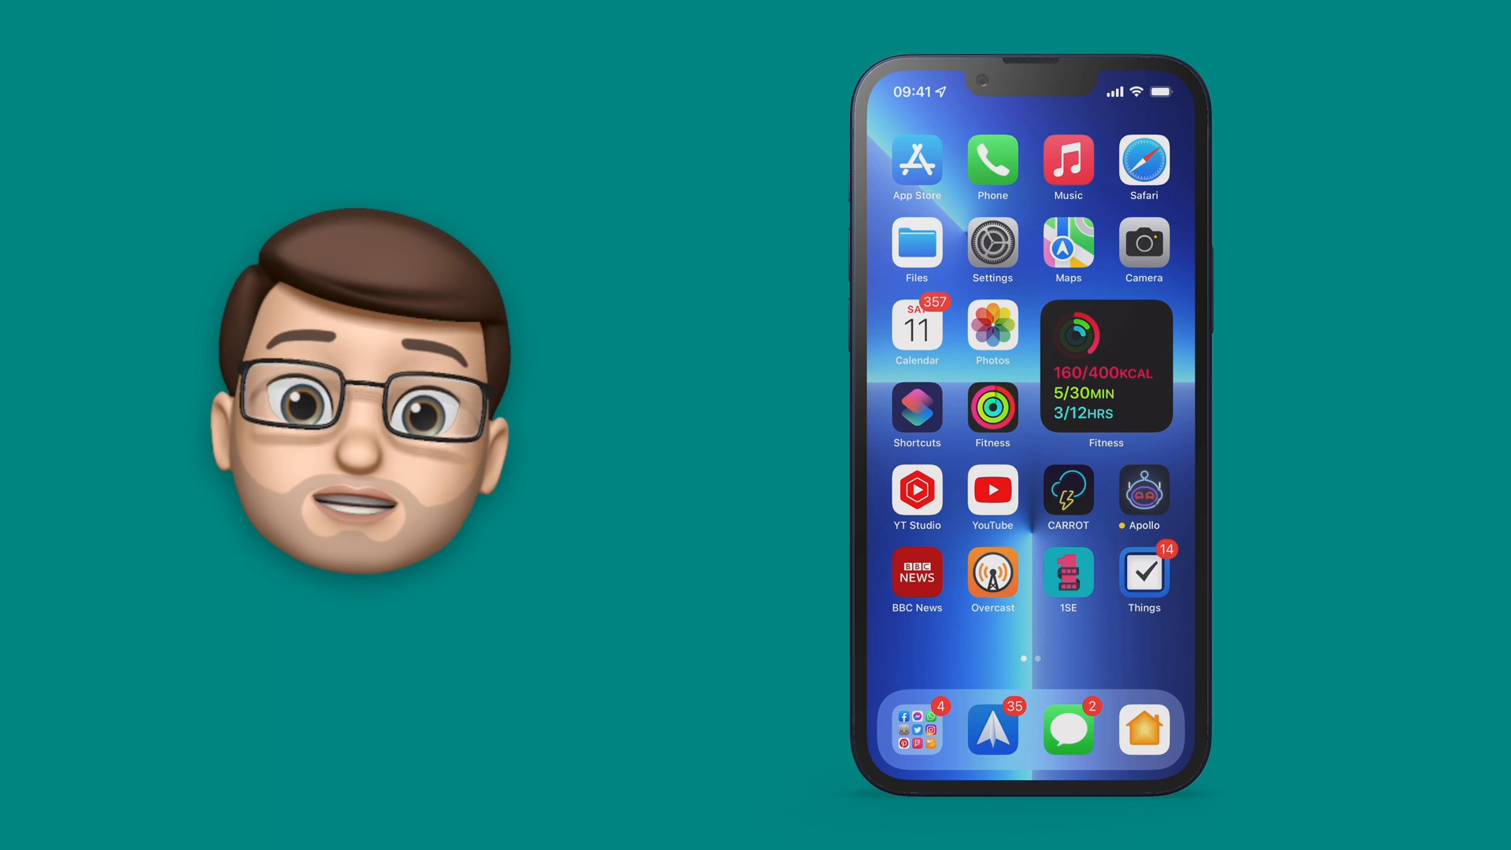
- Launch the Settings app from the Home Screen
left_click(992, 244)
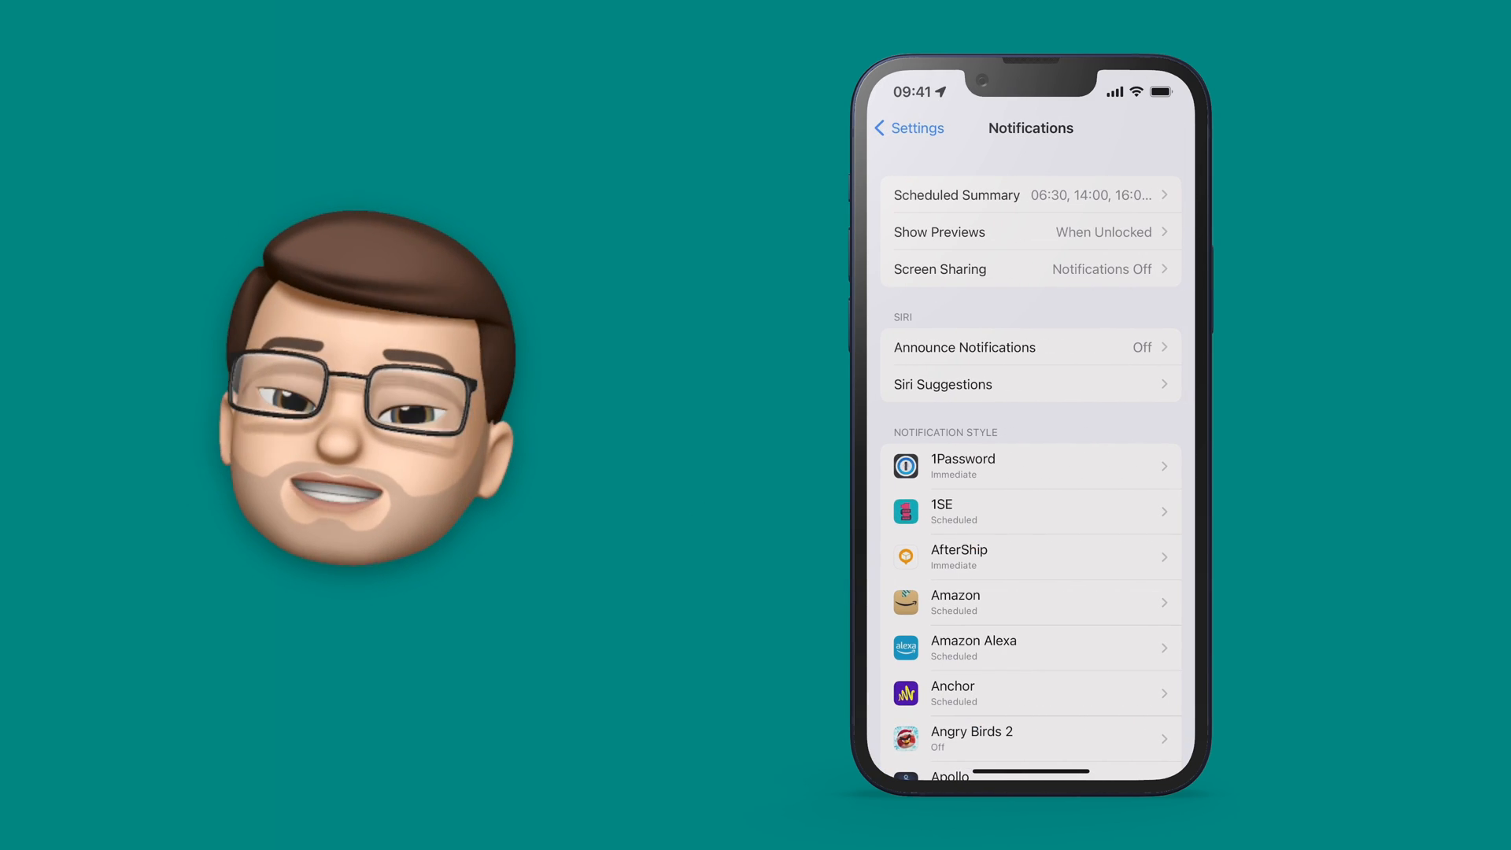
- Scroll the Notifications list down to the Emergency Alerts section
scroll("down", 3)
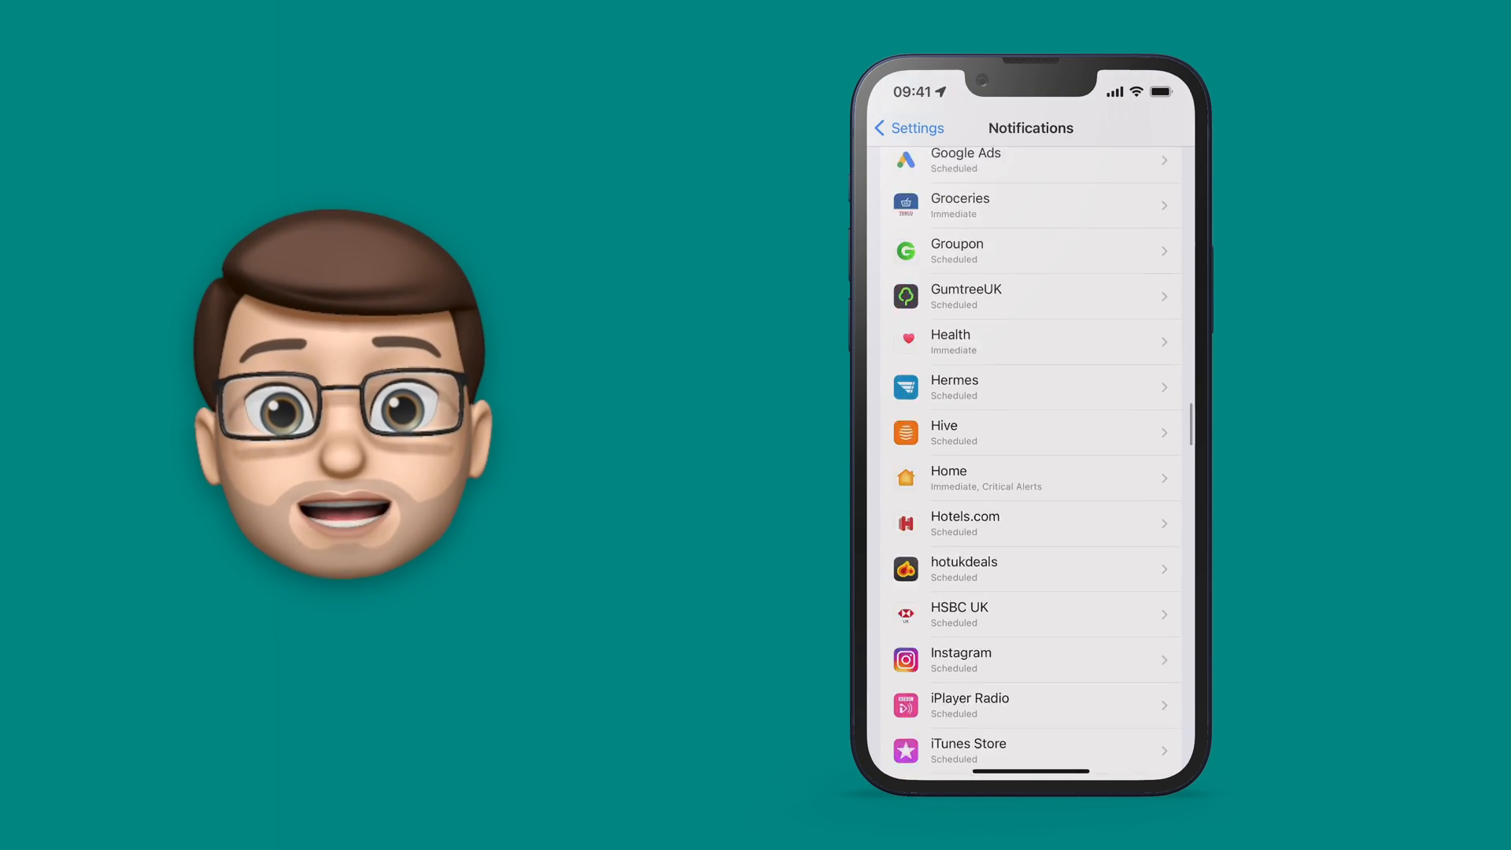
scroll("down", 3)
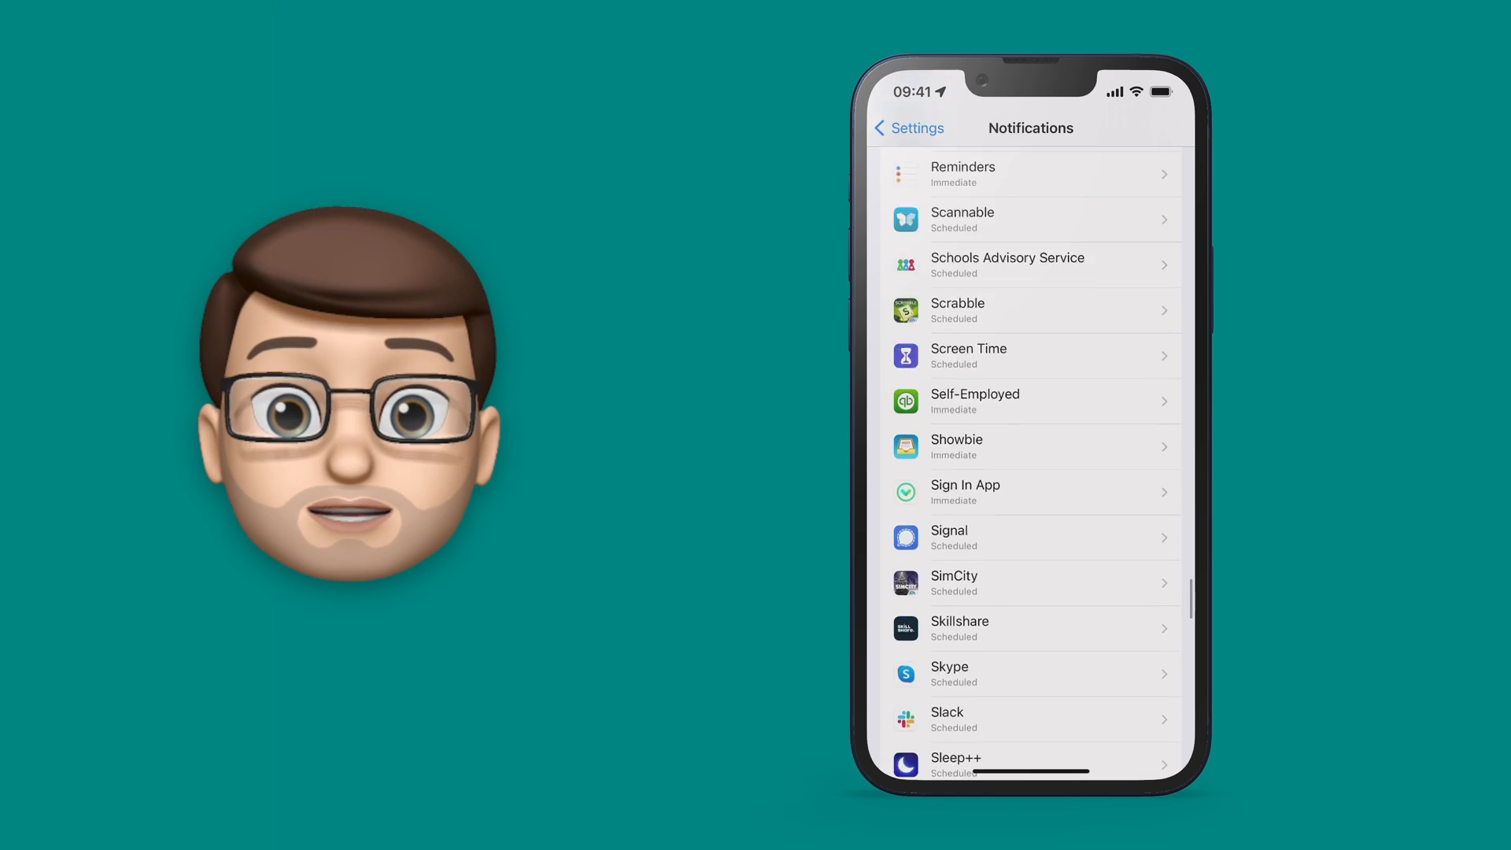
scroll("down", 3)
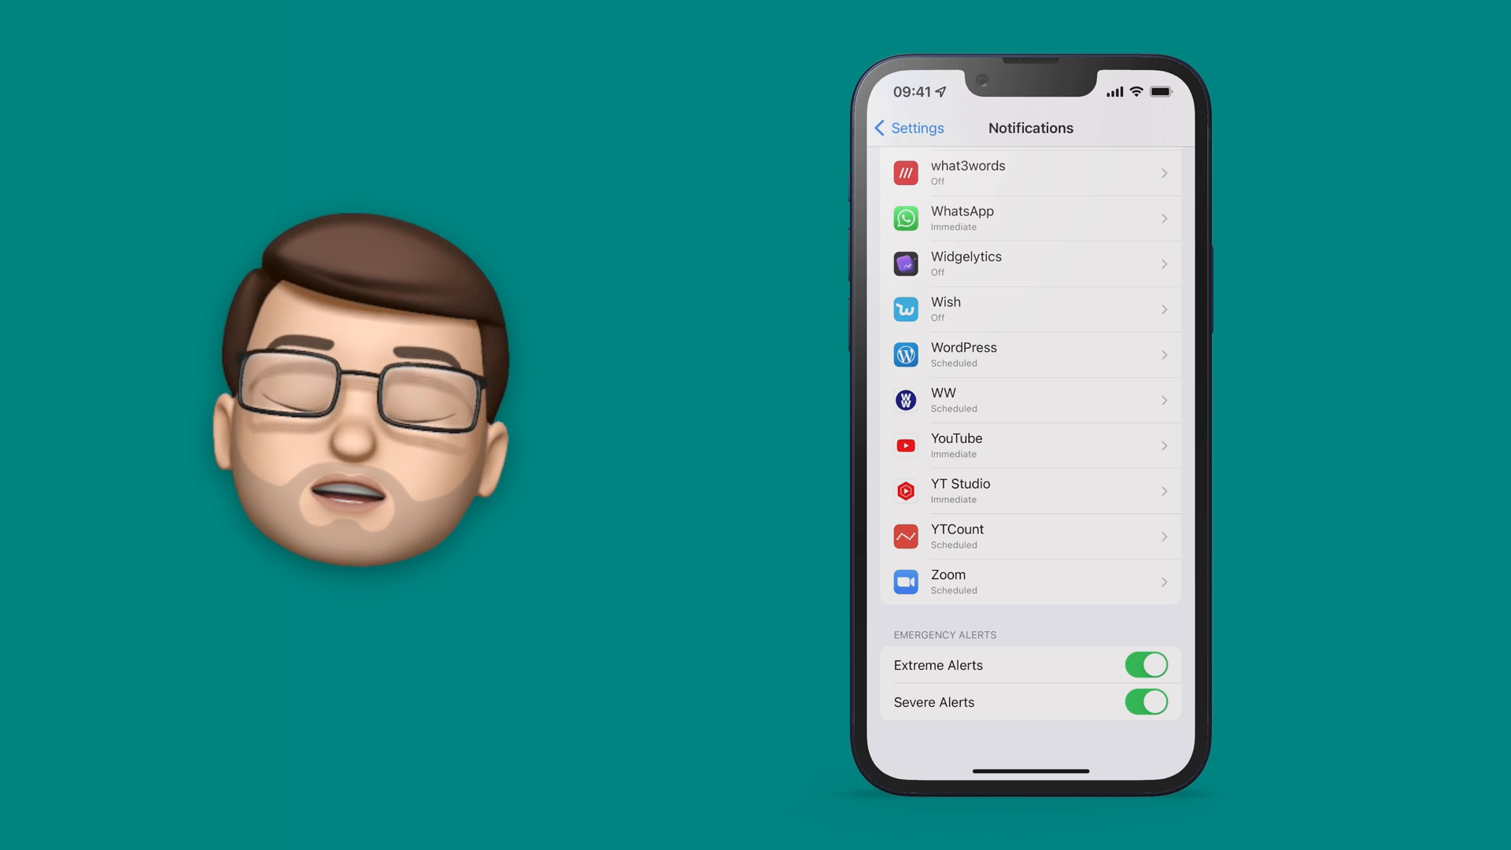
- Turn Severe Alerts off and back on, leaving severe emergency alerts enabled
left_click(1146, 701)
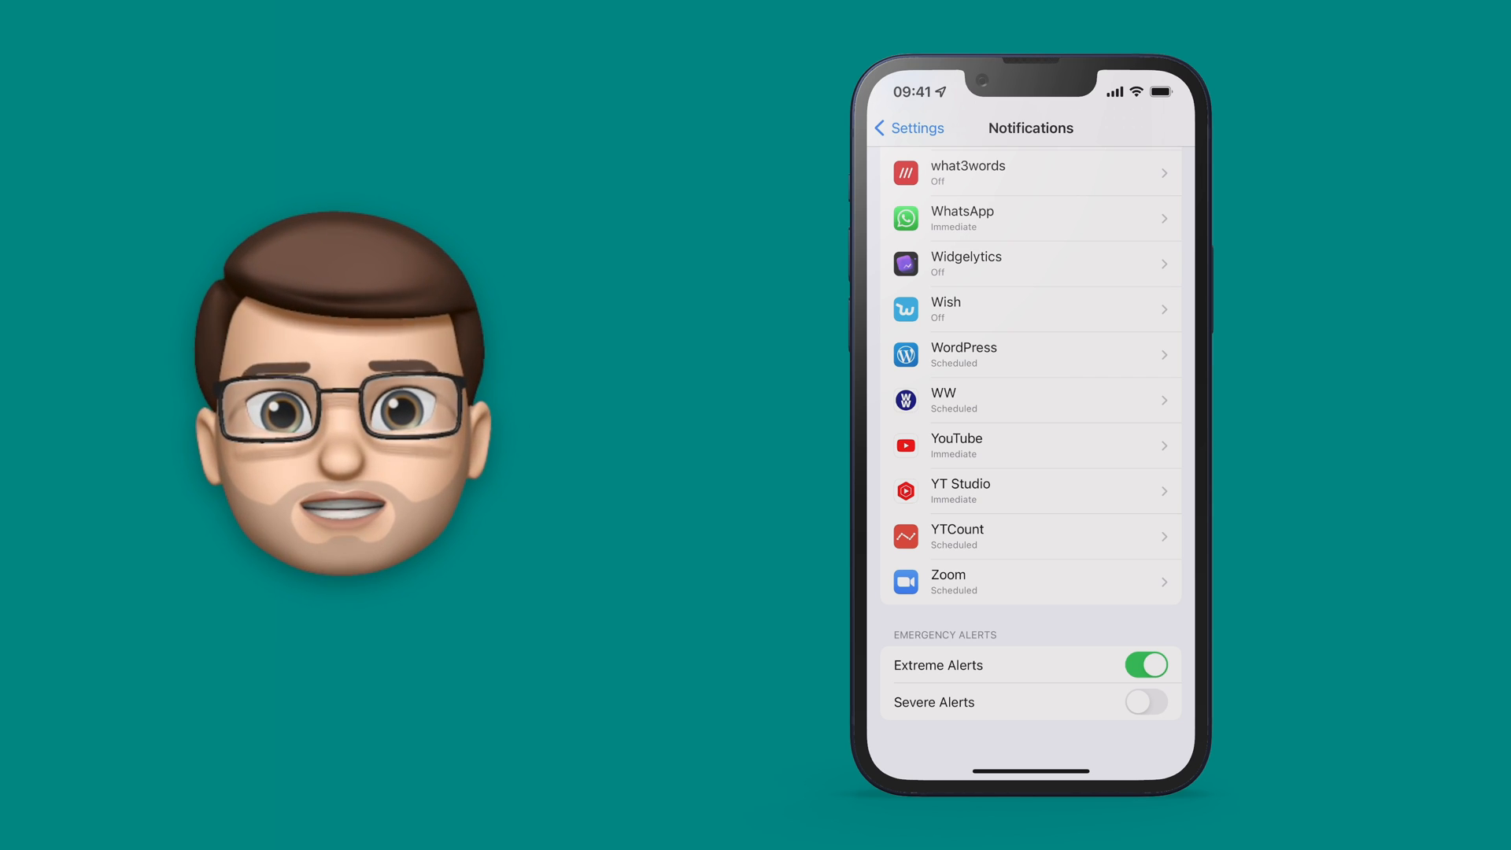
left_click(1145, 702)
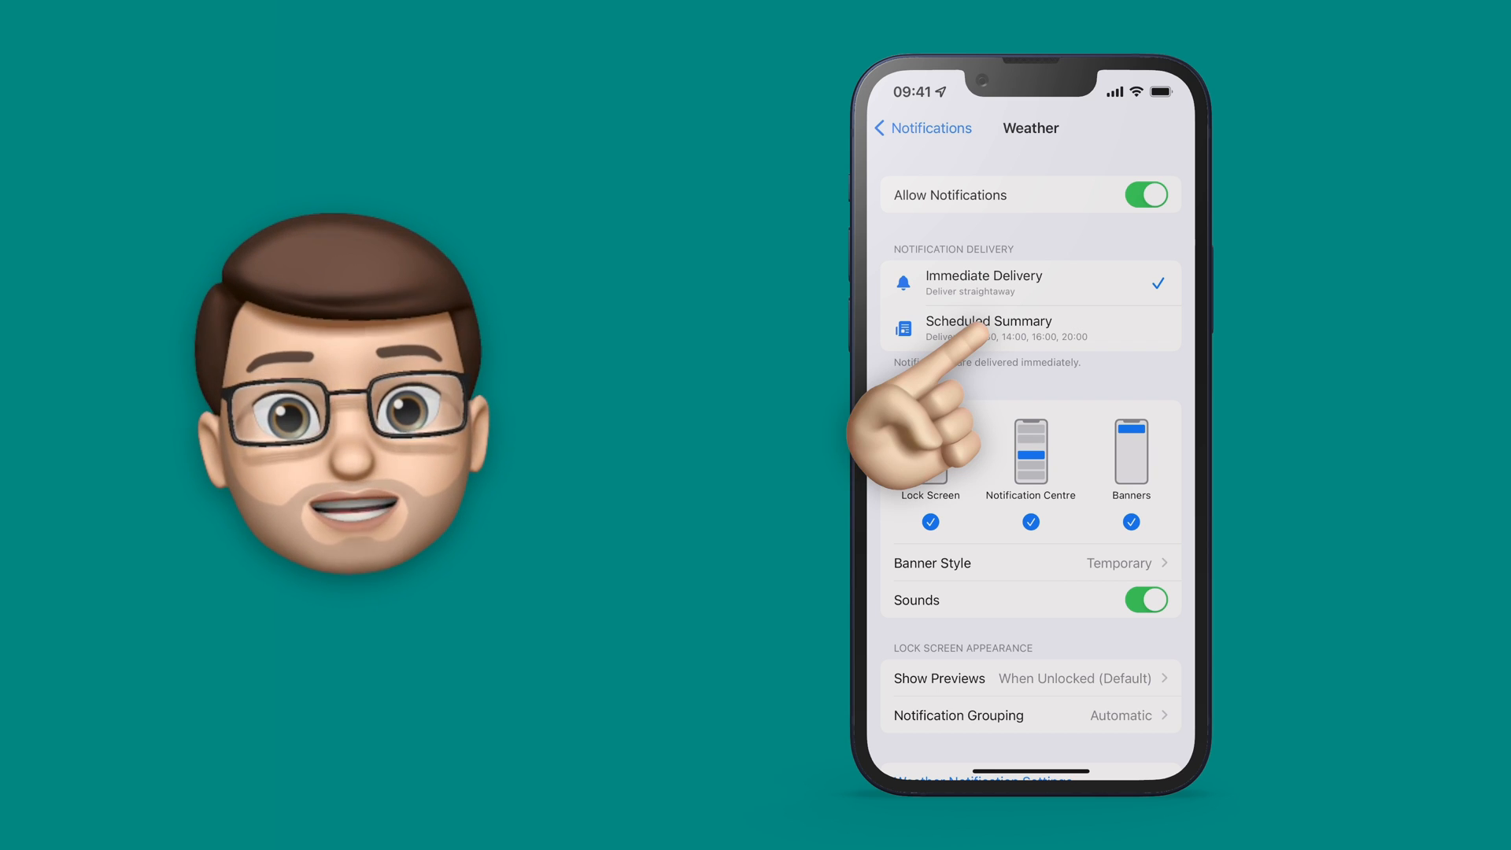
left_click(989, 321)
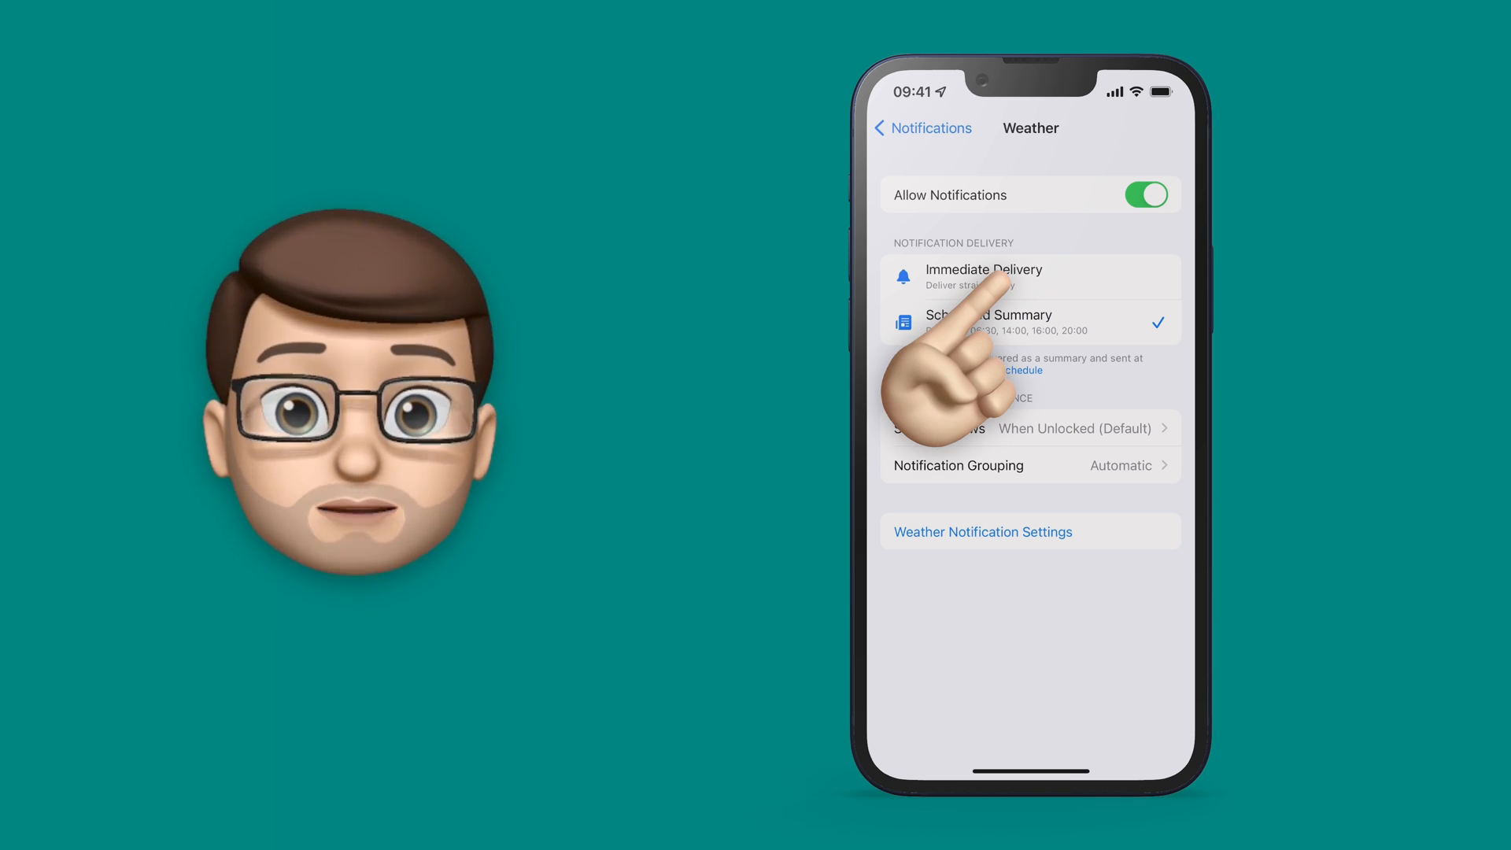
left_click(983, 276)
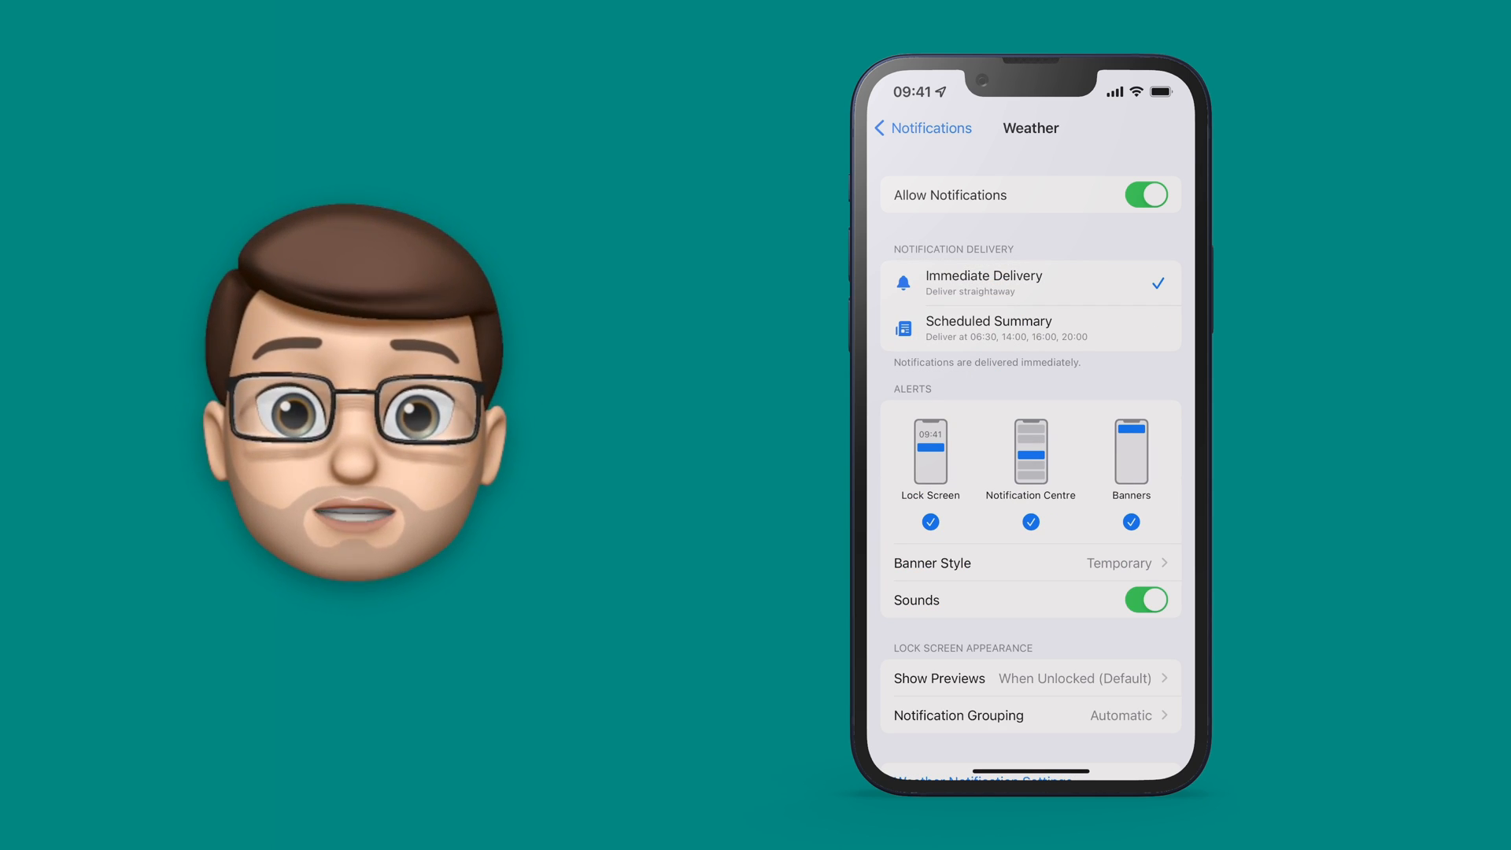
- Scroll down to Weather Notification Settings and open it
scroll("down", 3)
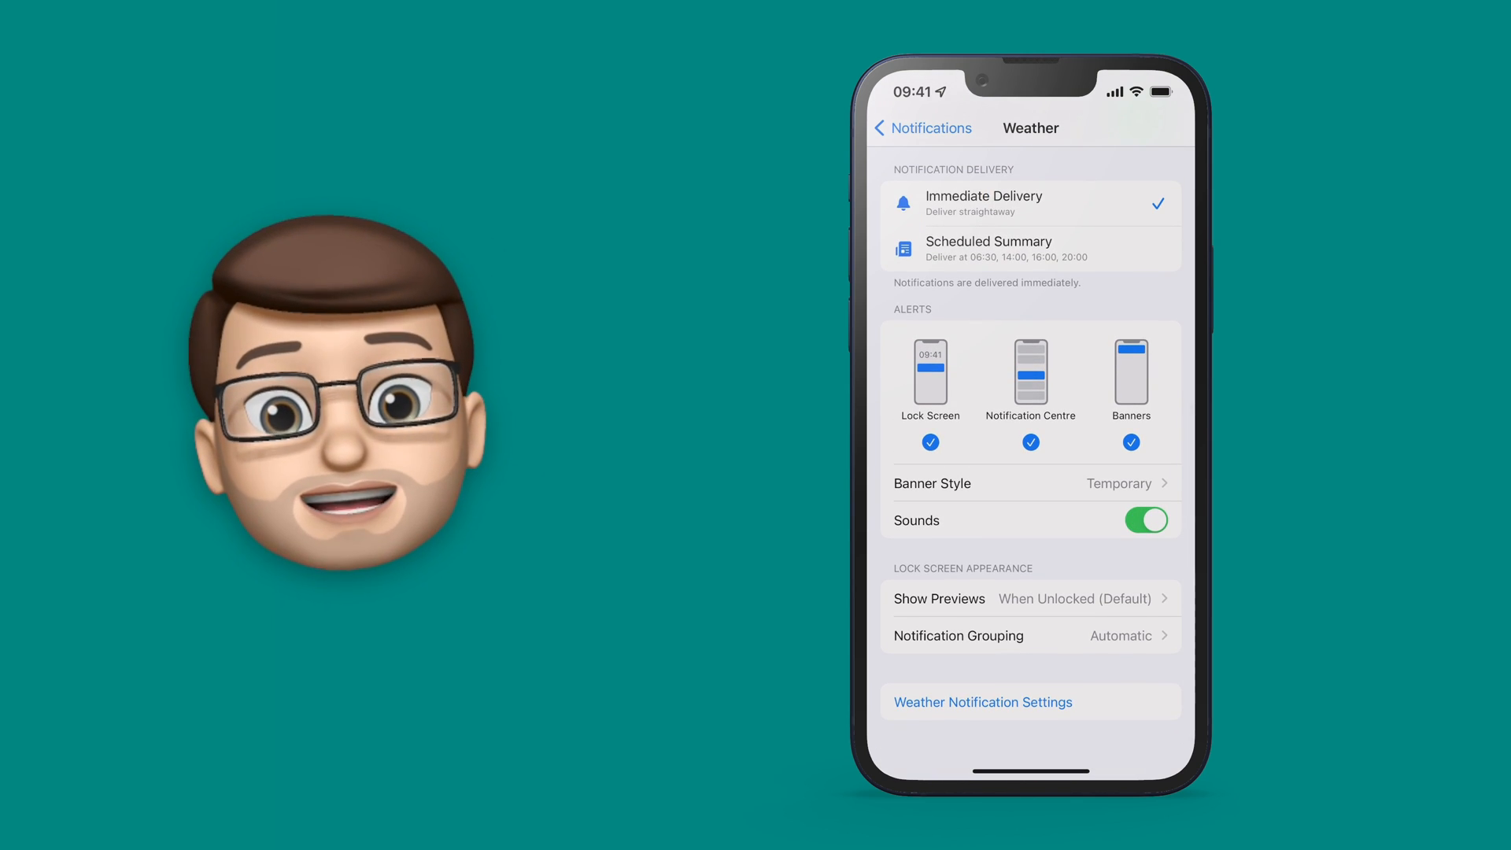
left_click(983, 702)
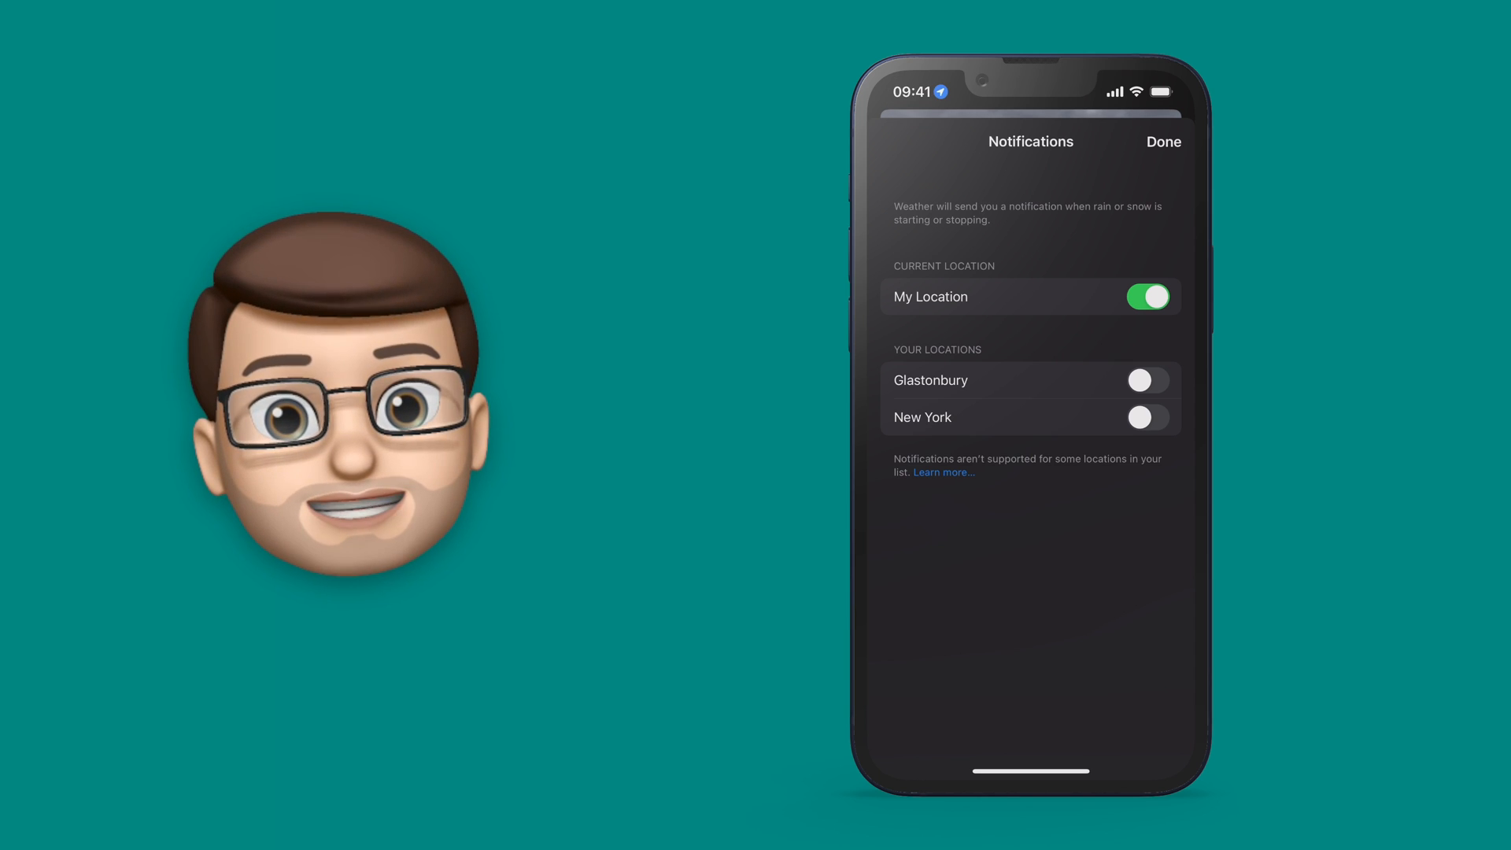
- Close Weather's notification settings, keeping My Location rain alerts on
left_click(1164, 141)
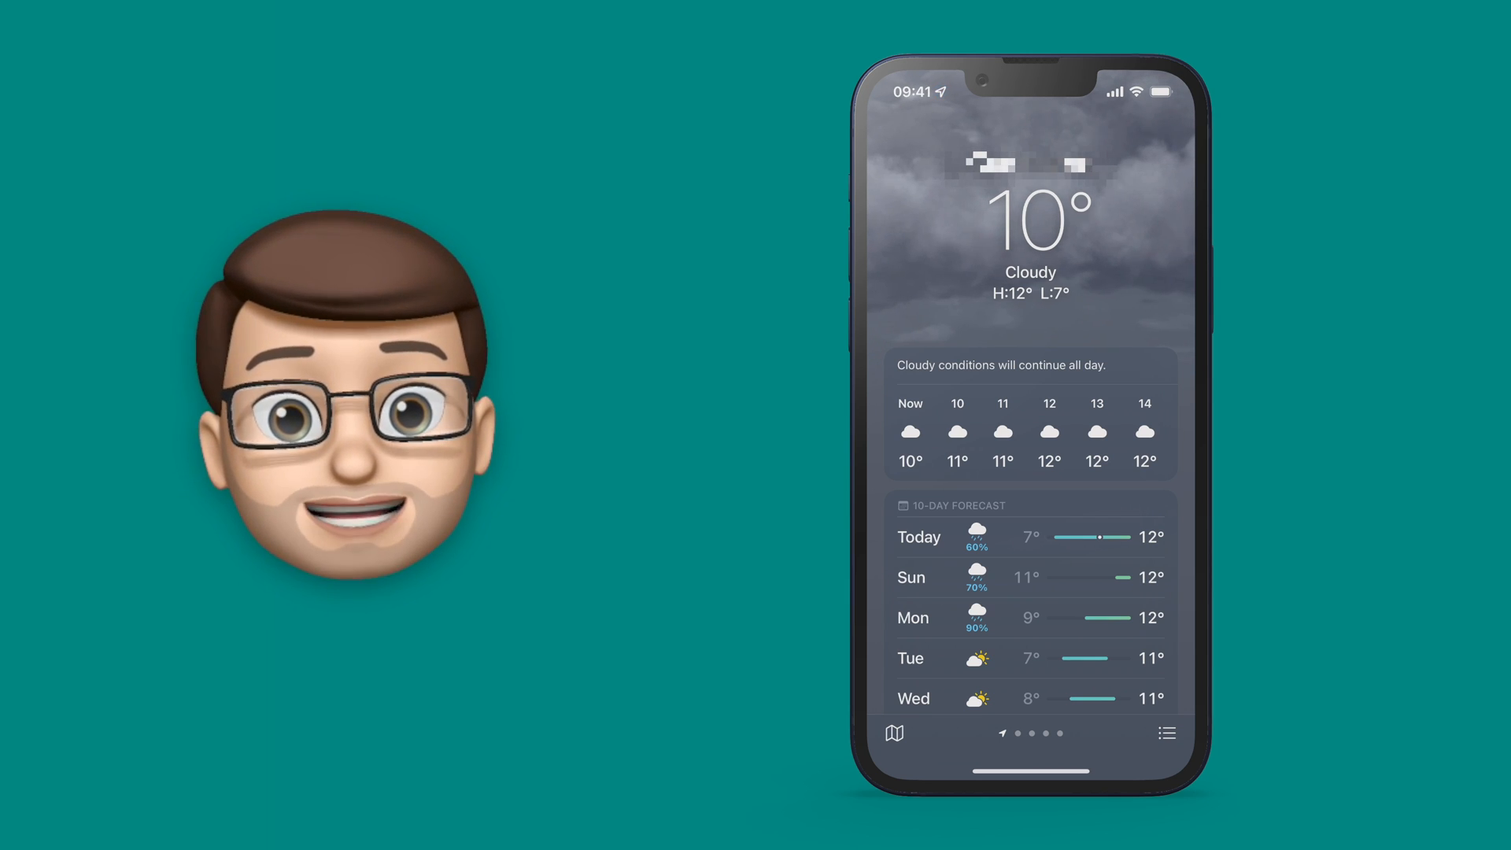
- Leave the Weather app and go back to the Home Screen
key("Home")
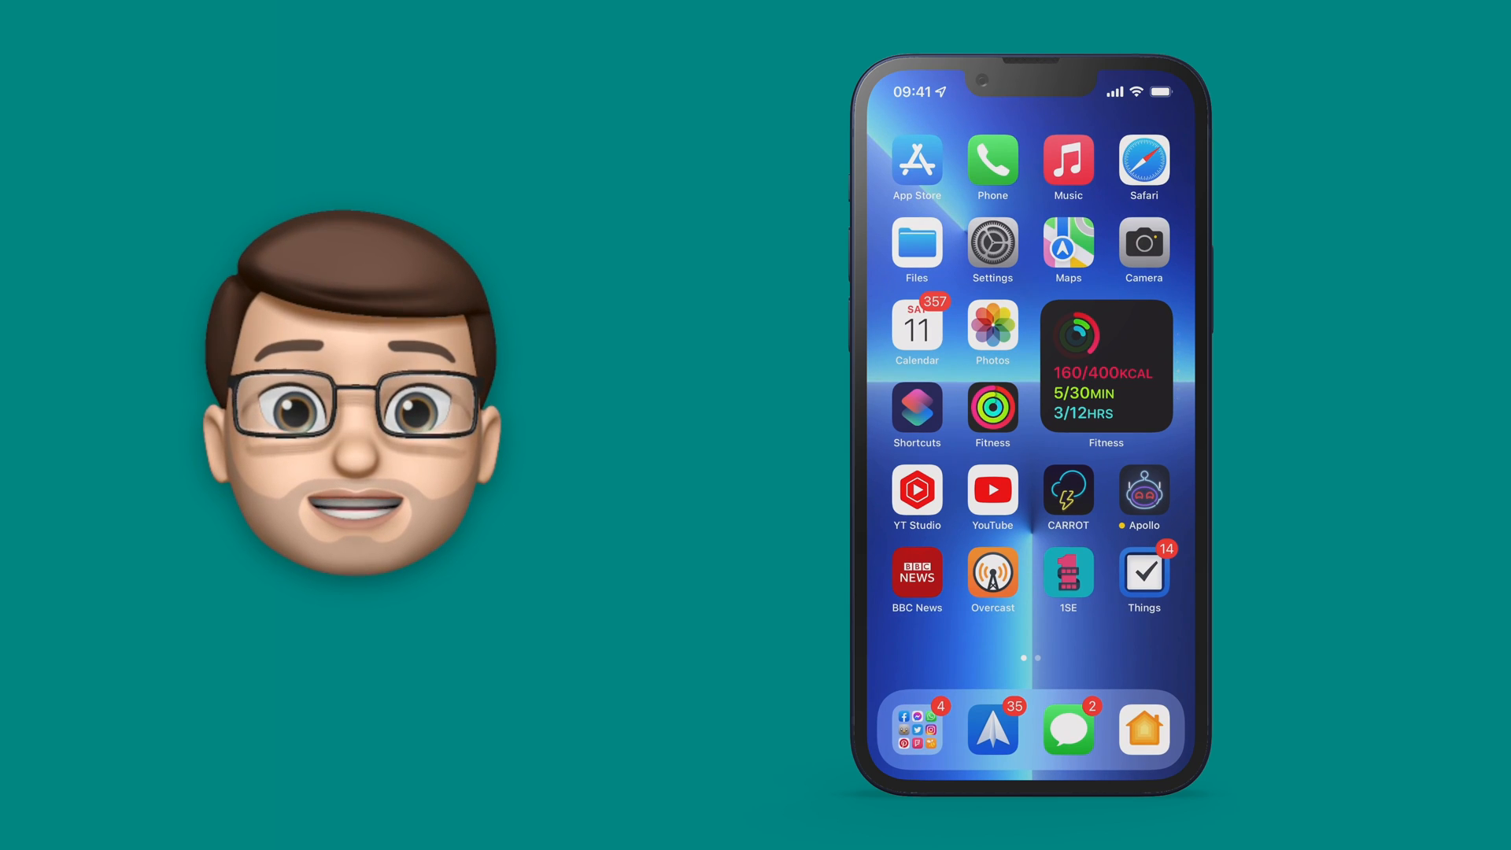